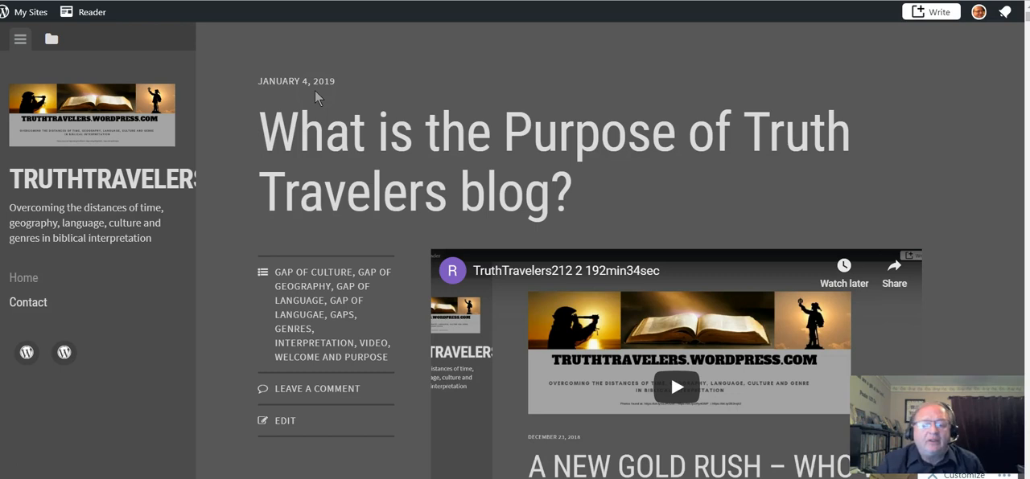
mouse_move(216, 196)
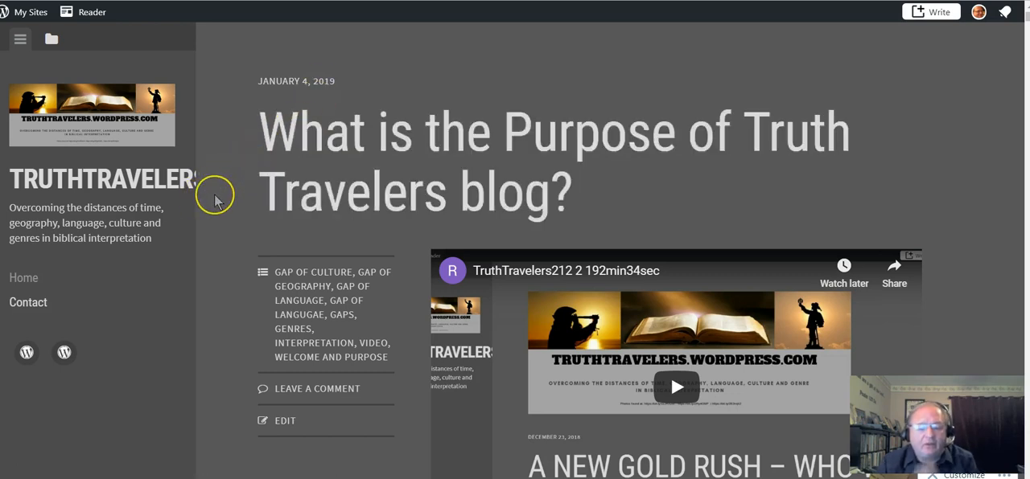
mouse_move(224, 203)
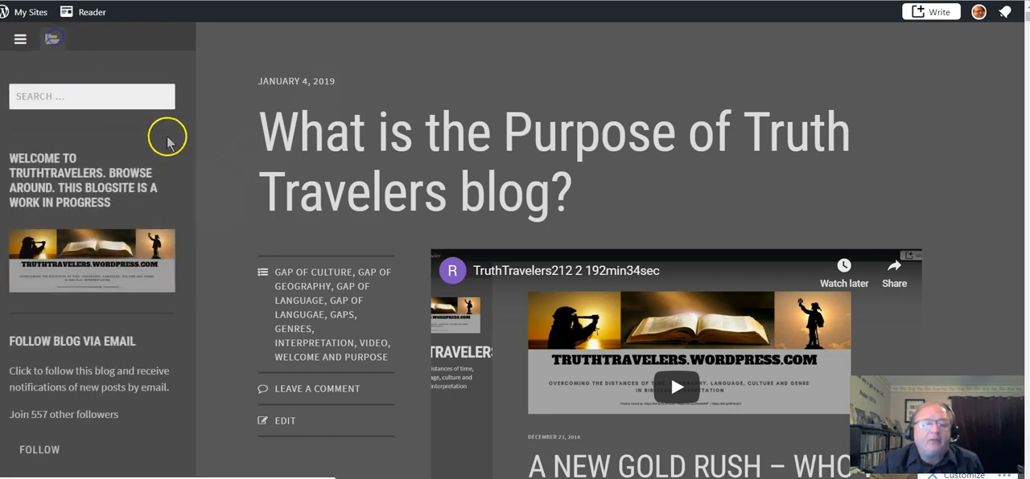
scroll(down, 3)
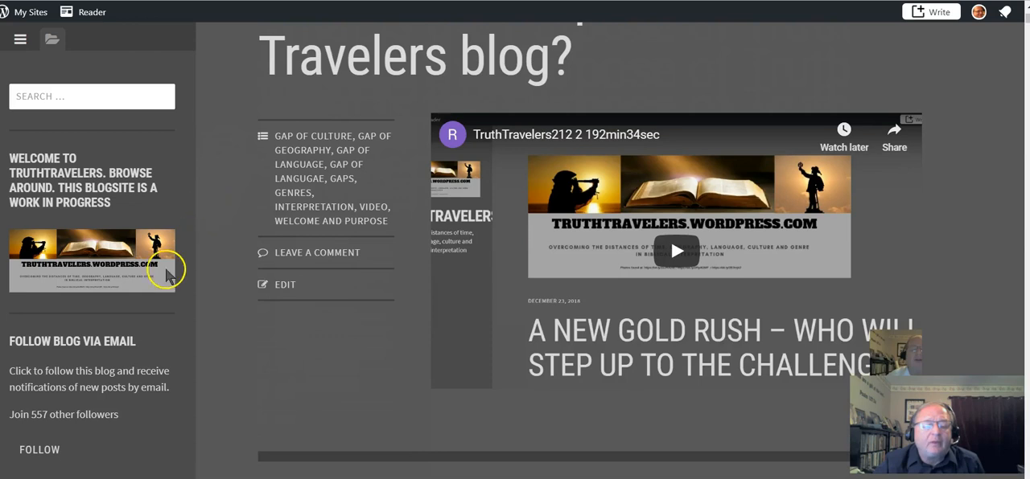
scroll(down, 3)
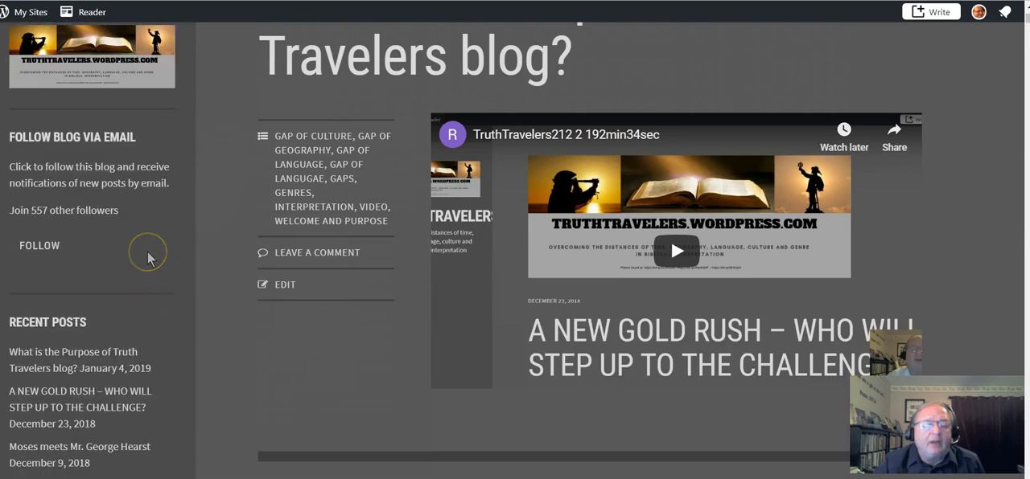
scroll(down, 3)
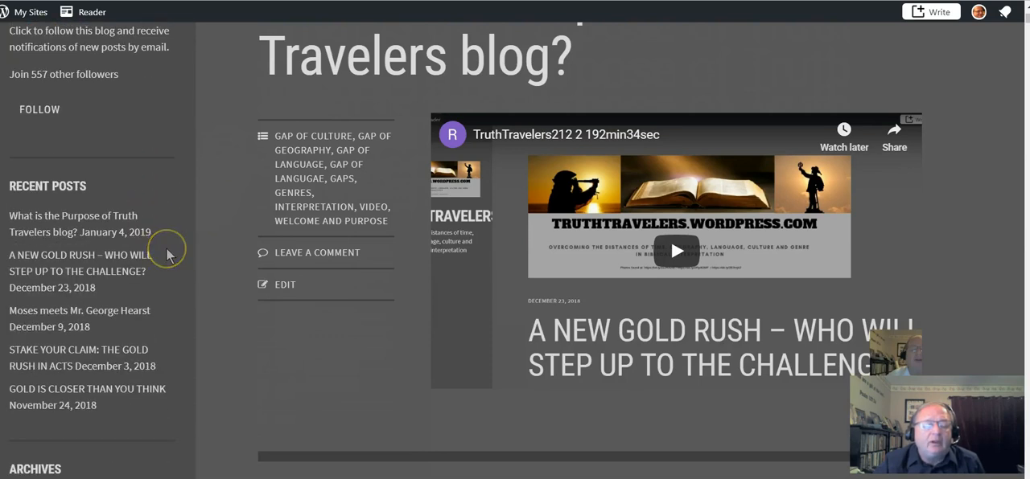
mouse_move(169, 256)
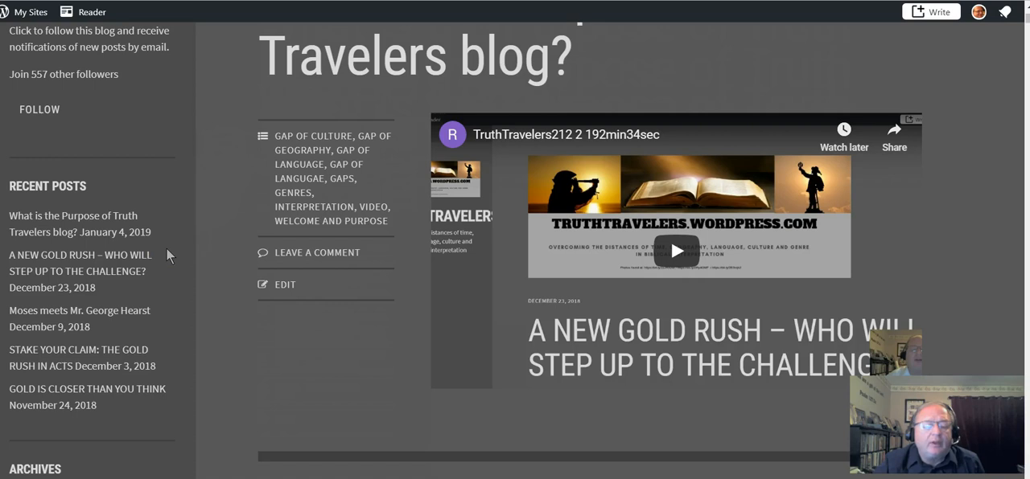
scroll(down, 3)
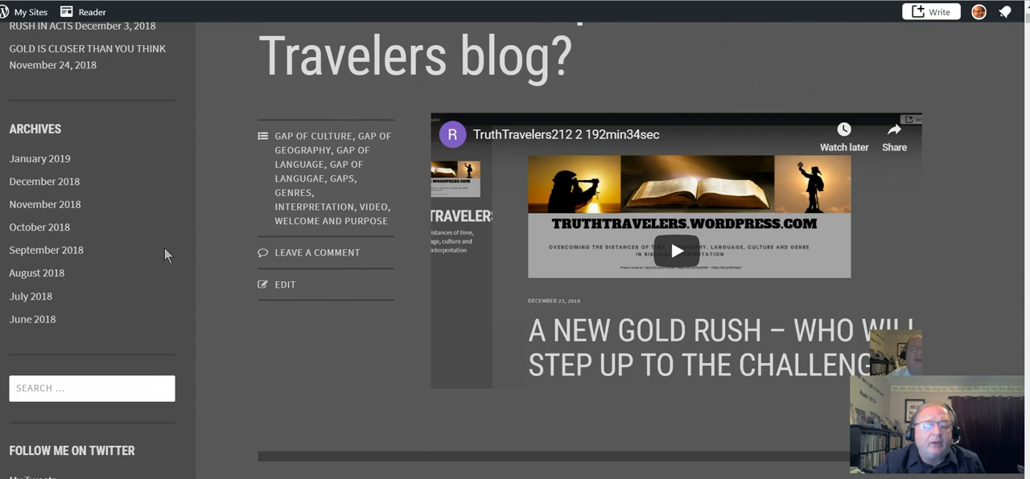
scroll(down, 3)
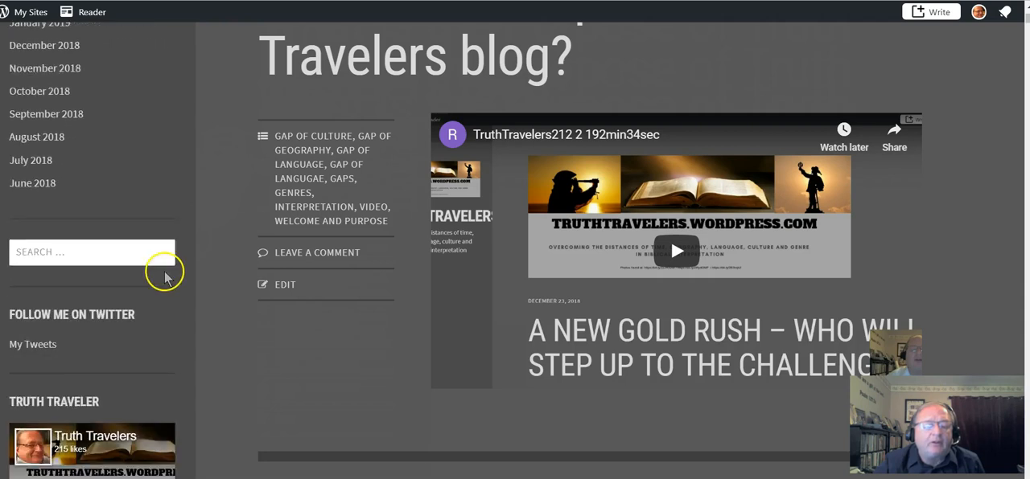
scroll(down, 3)
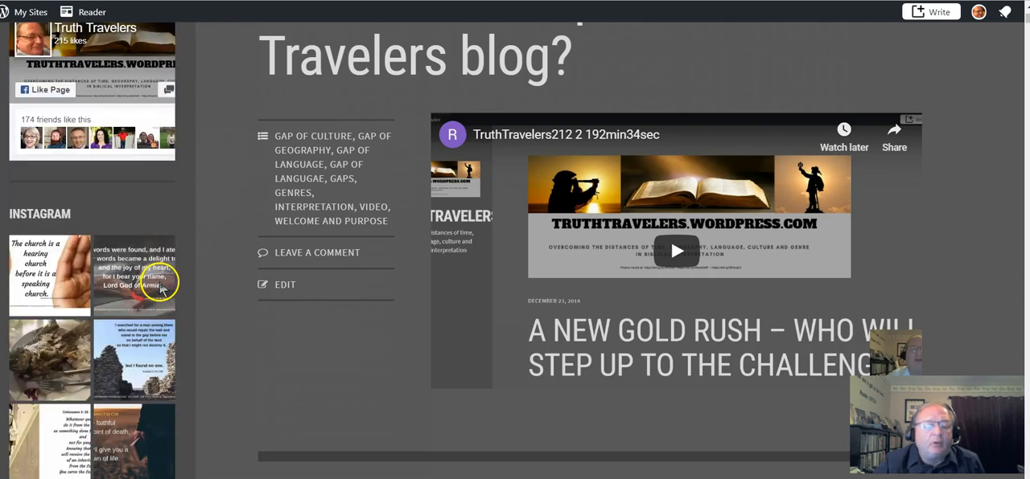
scroll(down, 3)
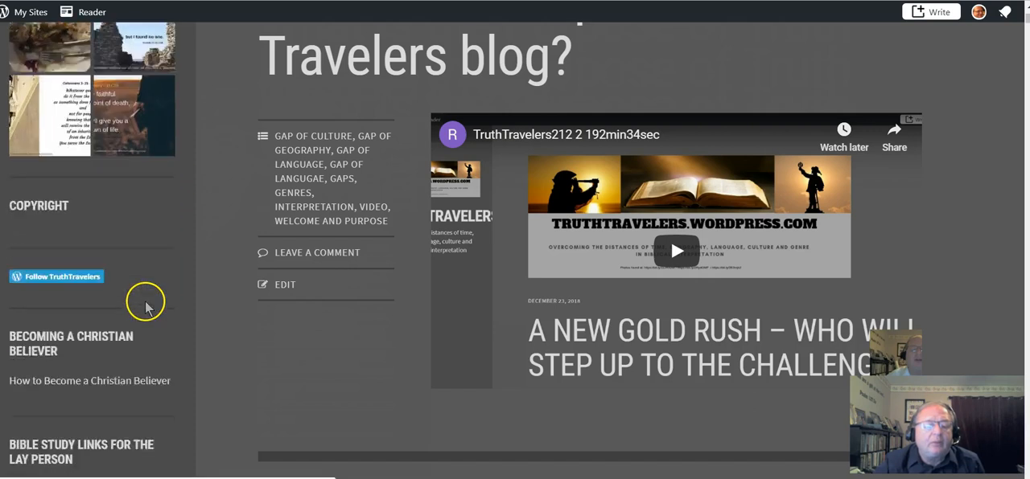
scroll(down, 3)
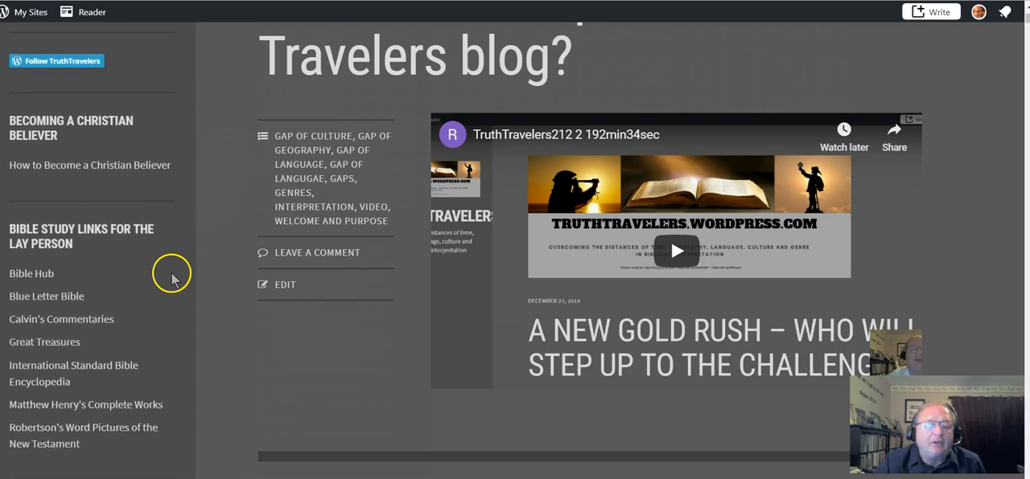
scroll(down, 3)
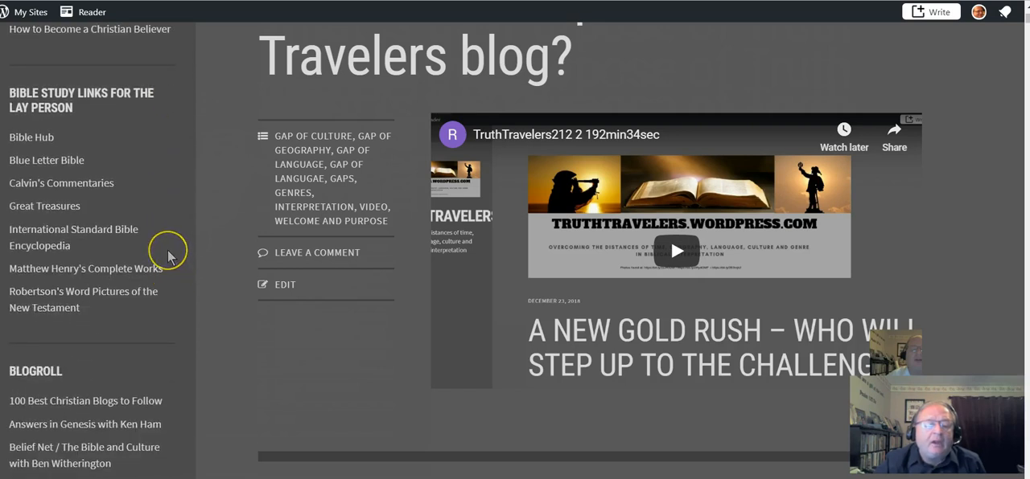
mouse_move(167, 251)
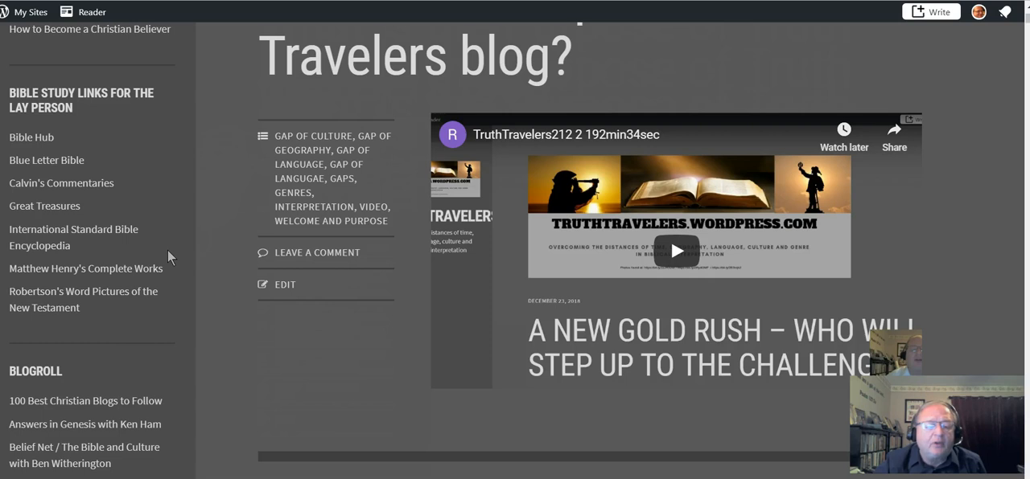
mouse_move(160, 244)
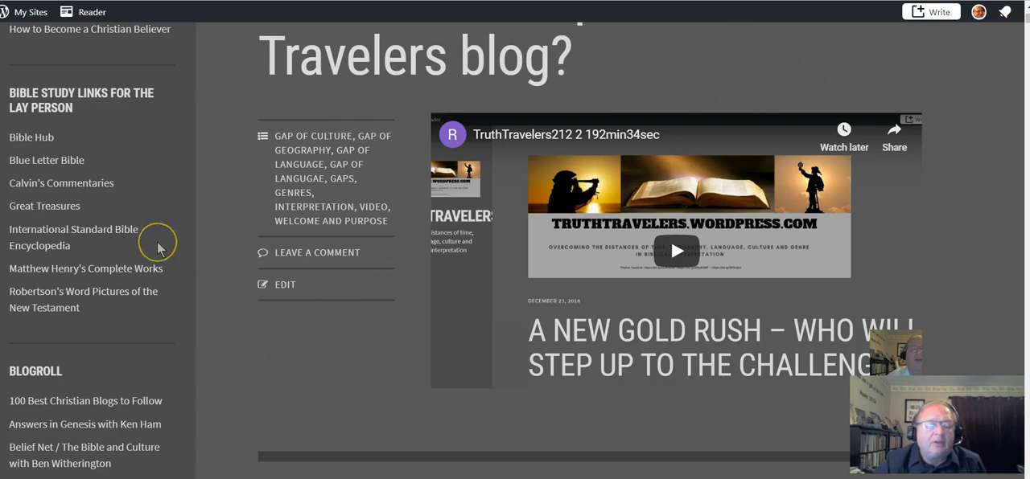
mouse_move(157, 243)
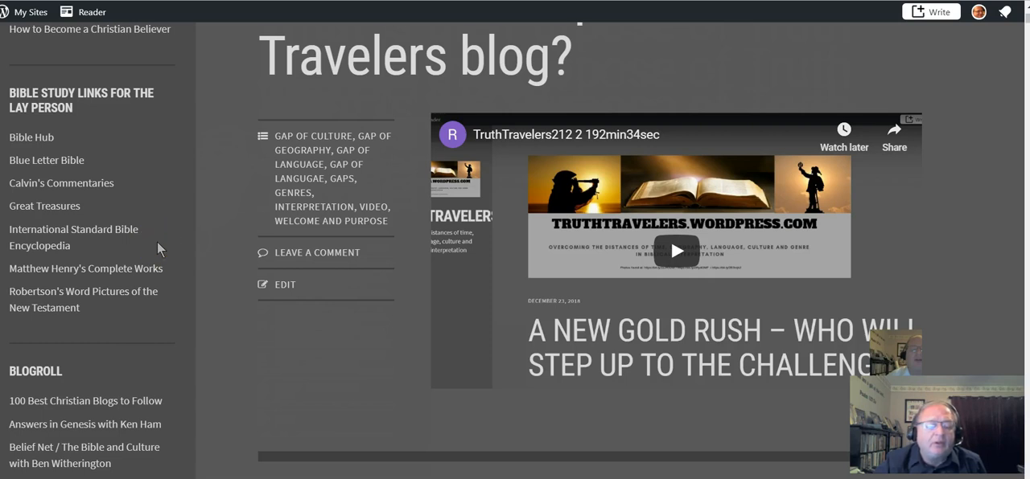
mouse_move(161, 241)
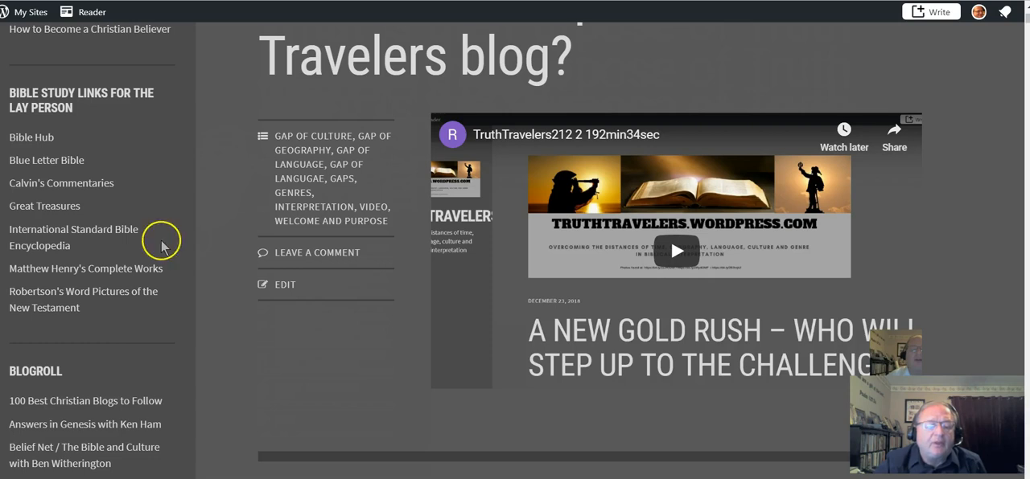
mouse_move(169, 273)
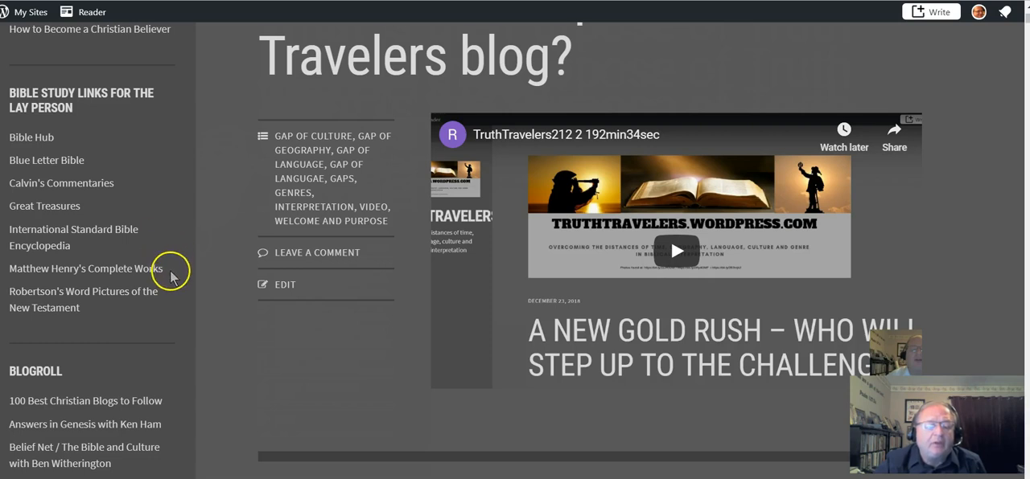
mouse_move(135, 331)
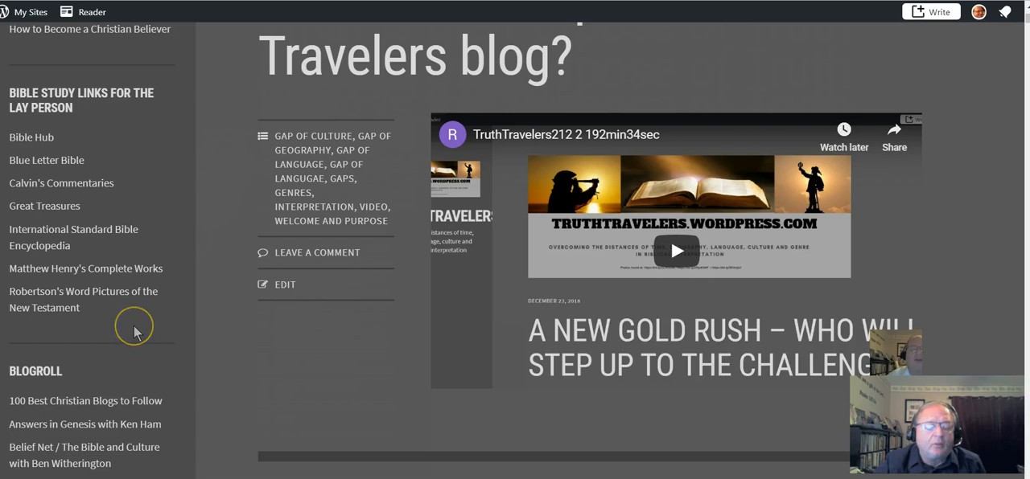
scroll(down, 3)
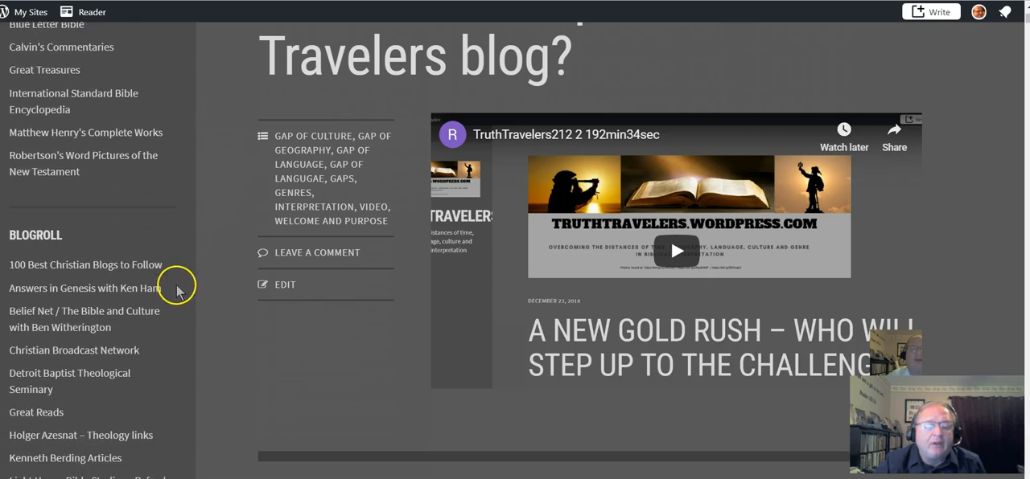
scroll(down, 3)
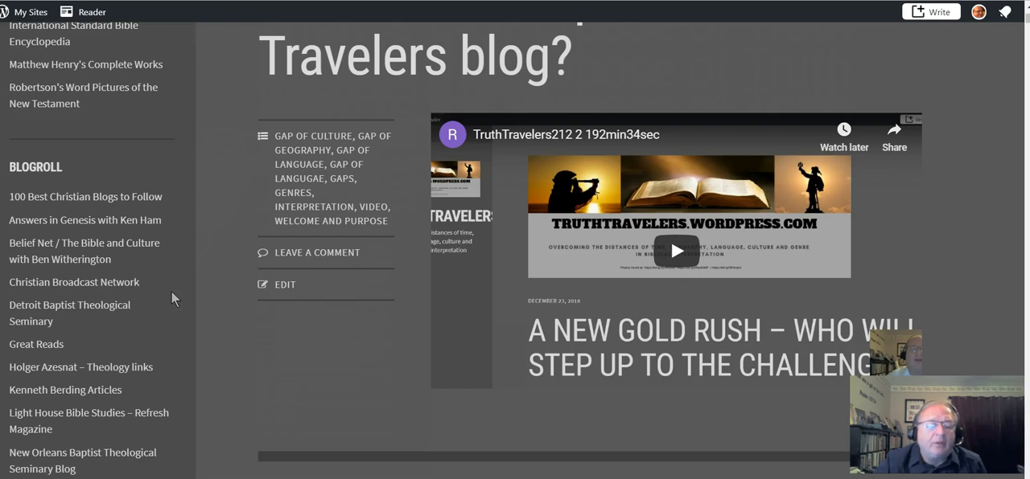
mouse_move(170, 305)
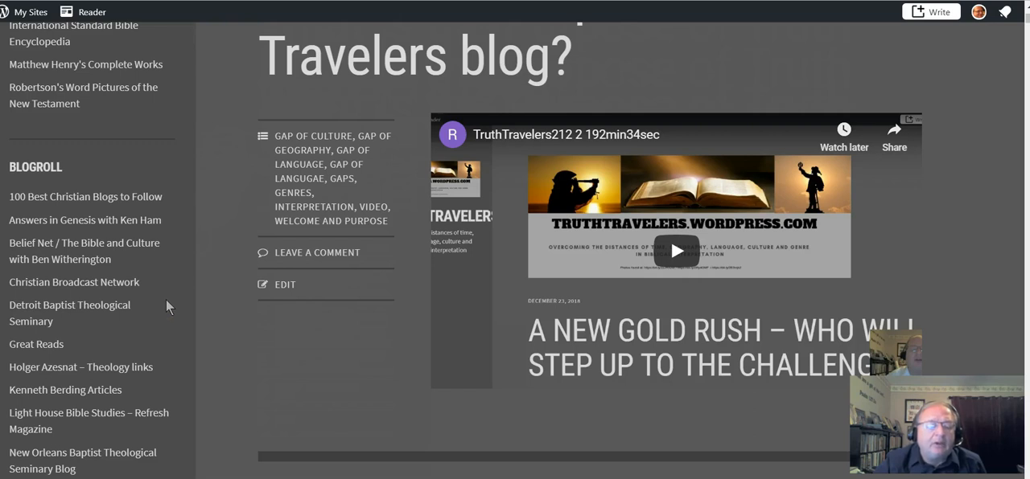
scroll(down, 3)
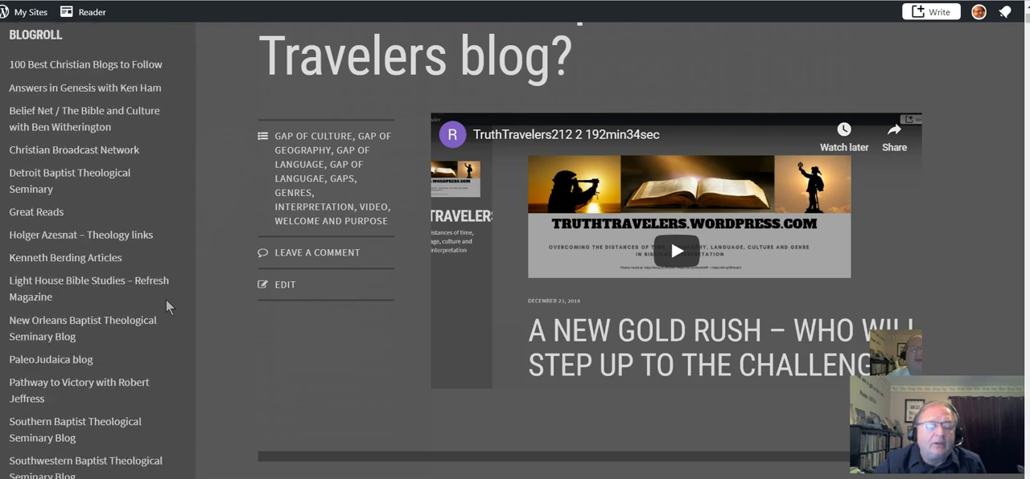
scroll(down, 3)
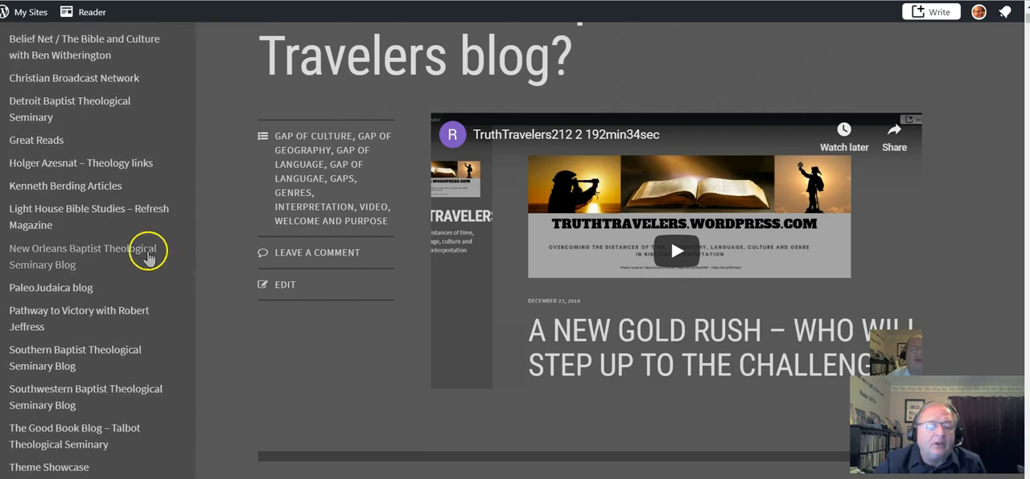
mouse_move(103, 238)
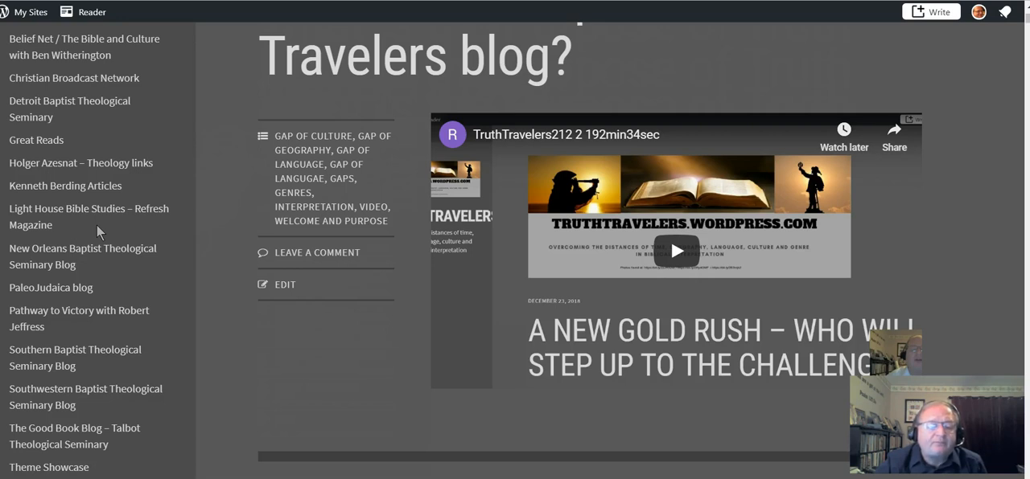
mouse_move(164, 282)
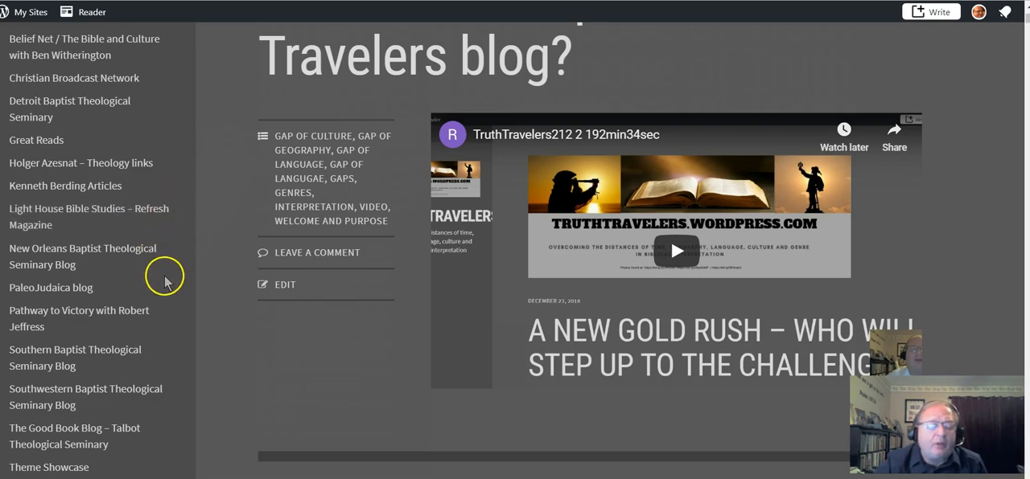
scroll(down, 3)
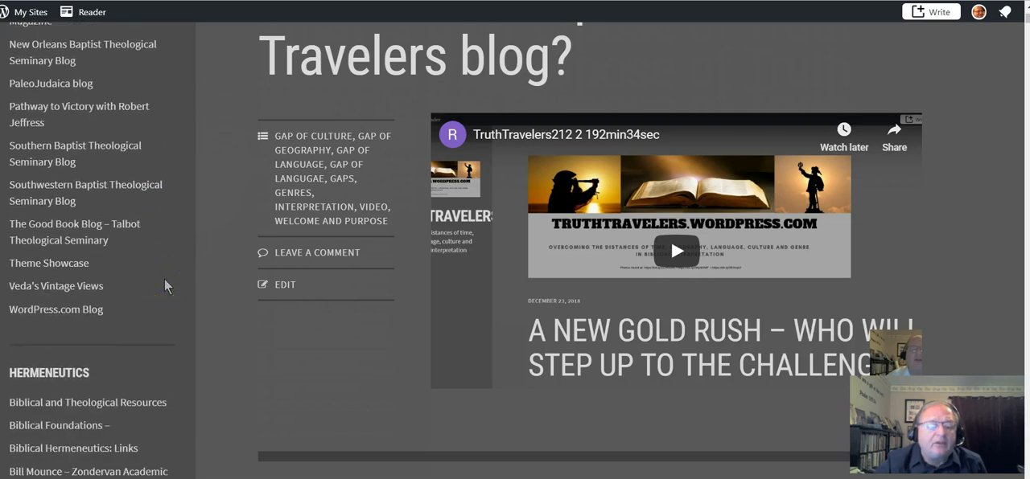
mouse_move(110, 299)
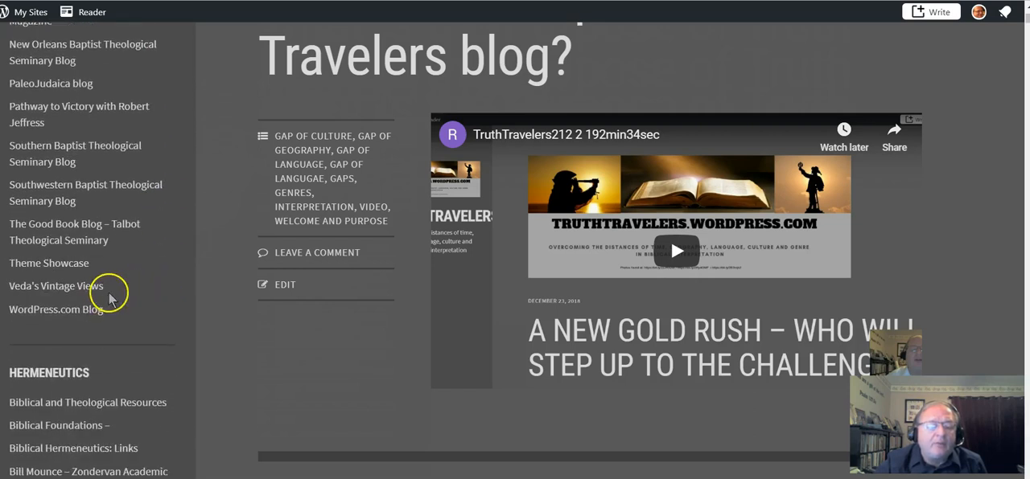
mouse_move(111, 288)
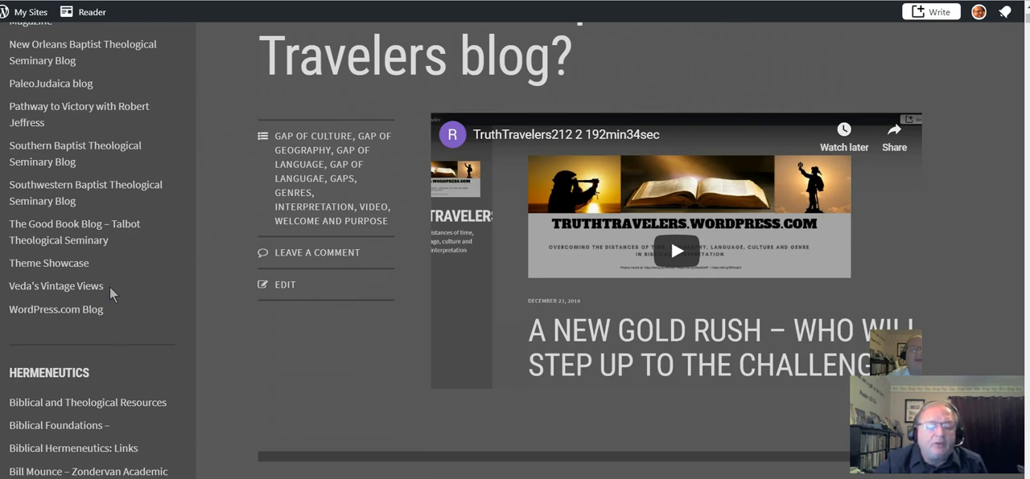
mouse_move(139, 287)
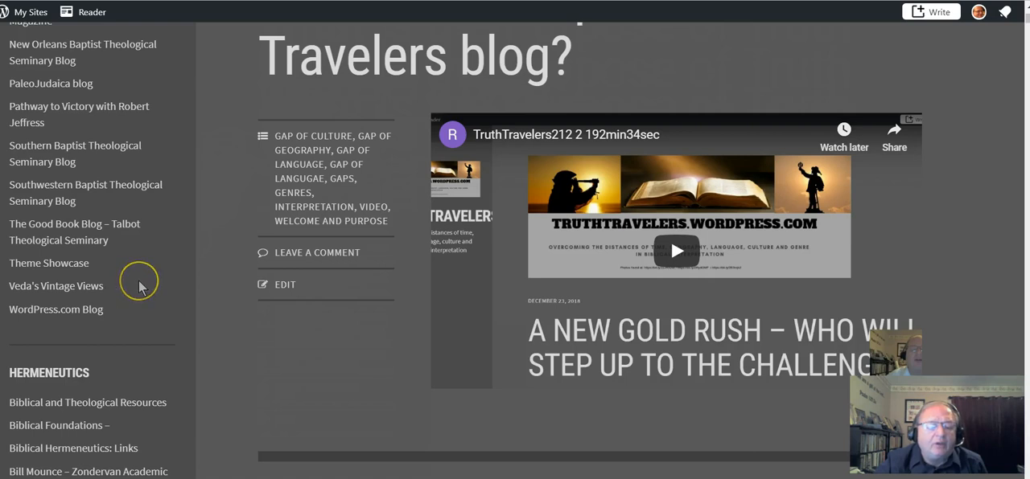
mouse_move(144, 282)
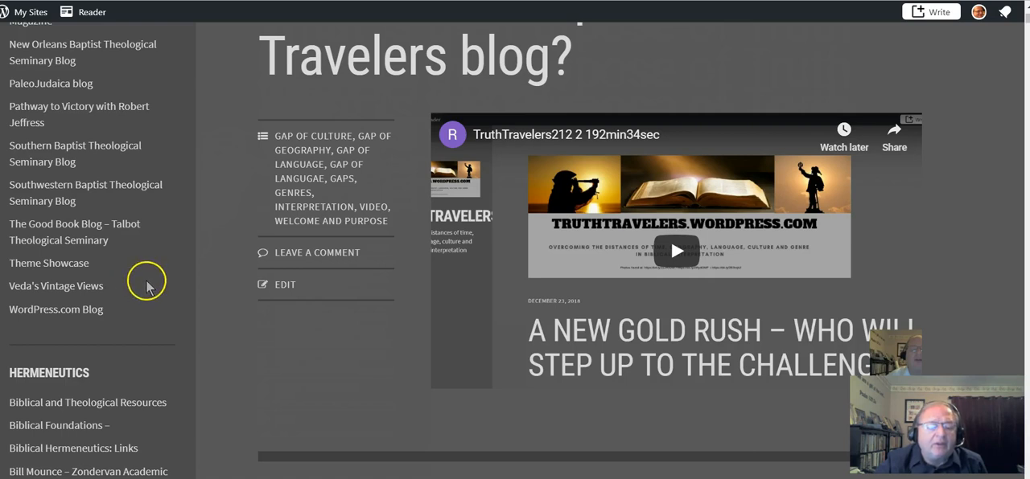
scroll(down, 3)
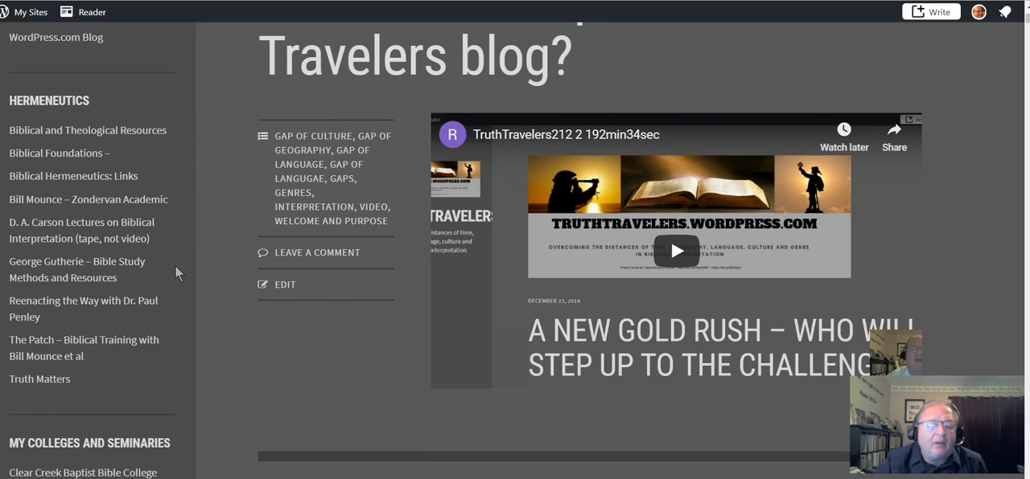
scroll(down, 3)
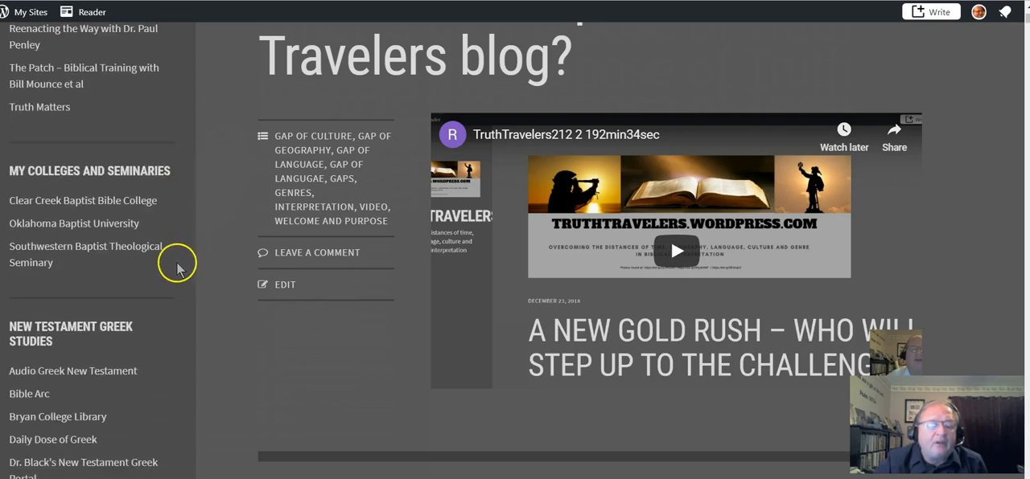
mouse_move(175, 277)
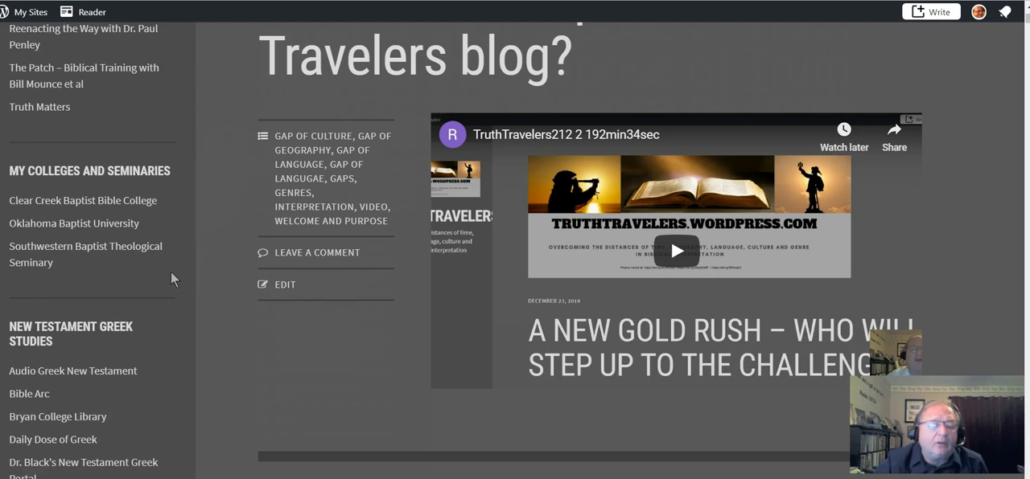
scroll(down, 3)
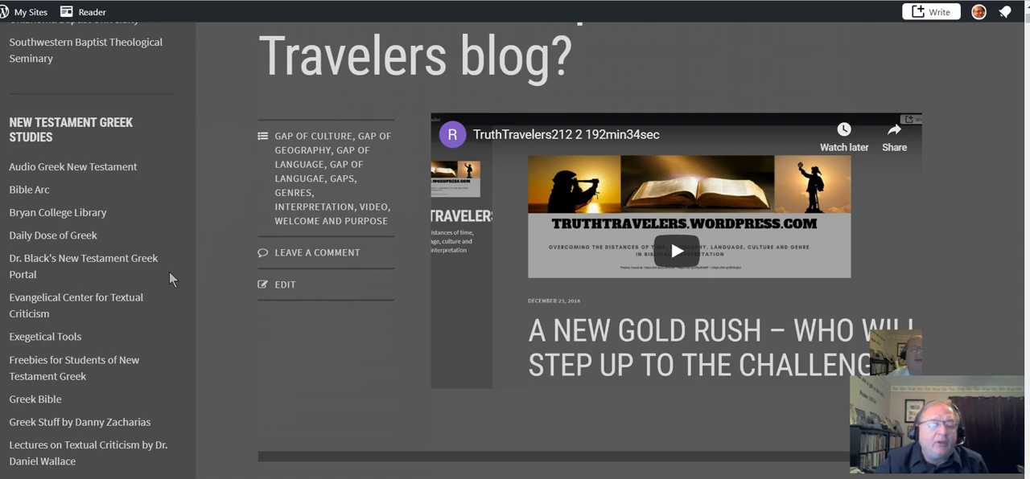
scroll(down, 3)
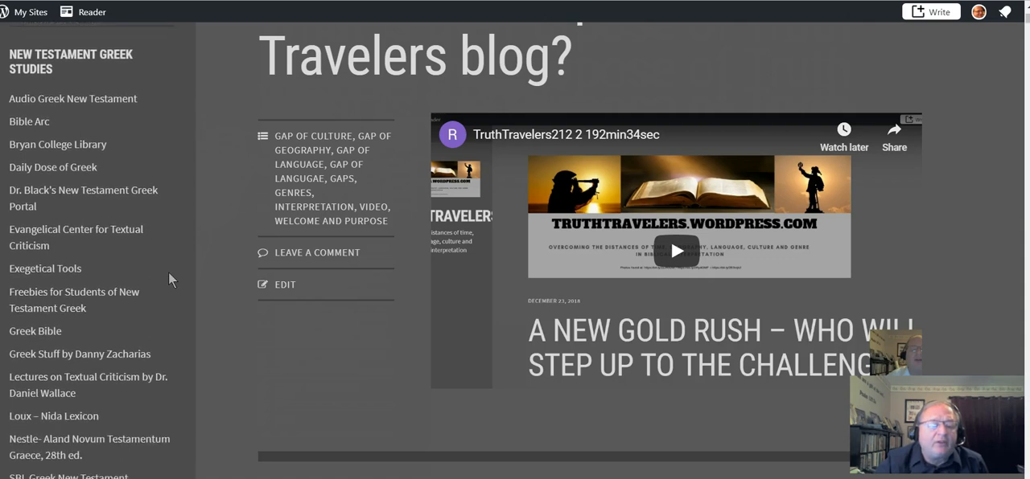
scroll(down, 3)
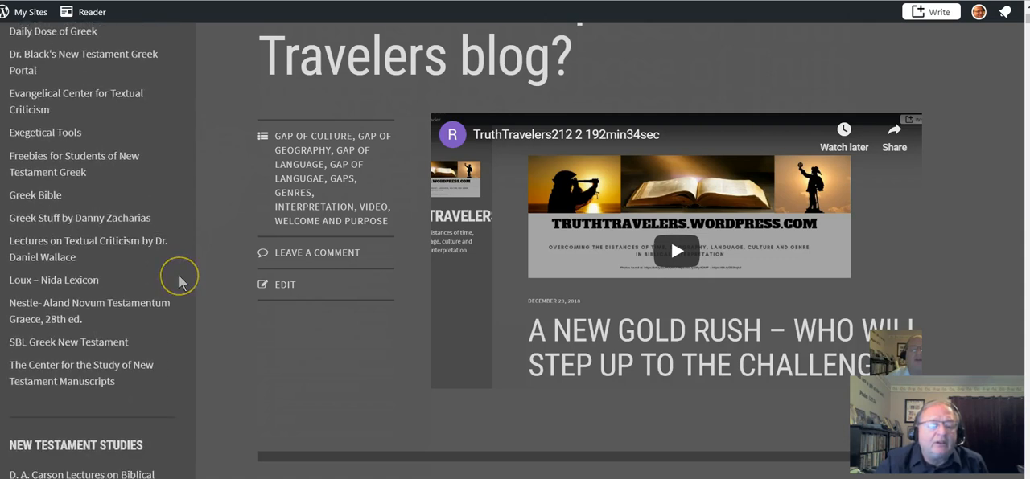
scroll(down, 3)
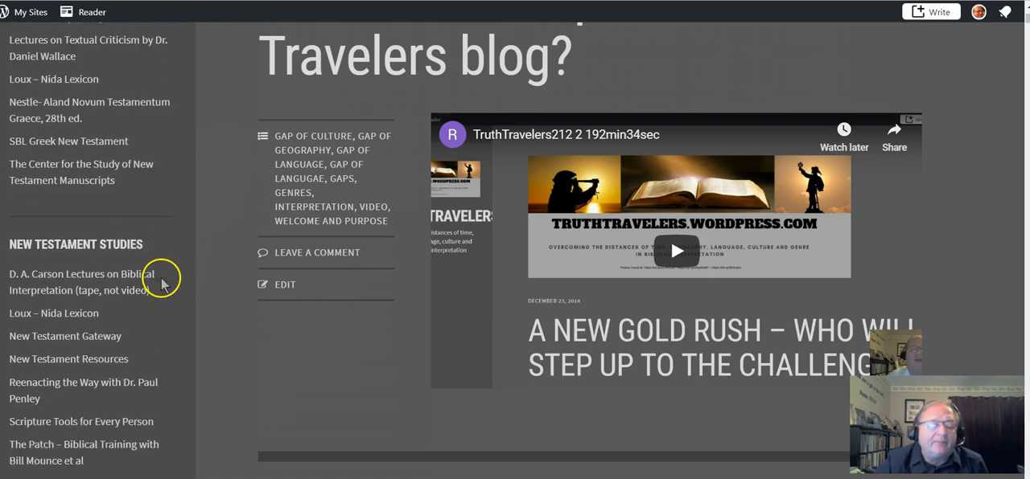
scroll(down, 3)
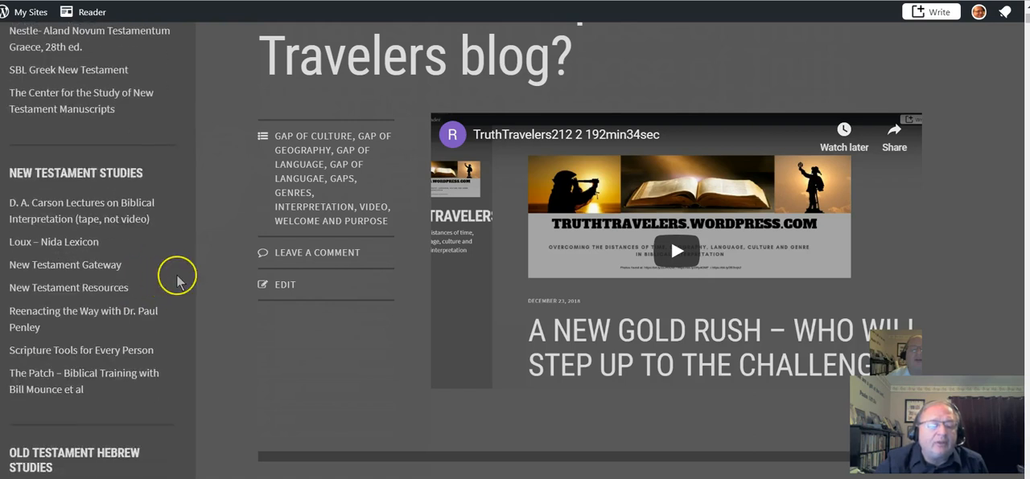
scroll(down, 3)
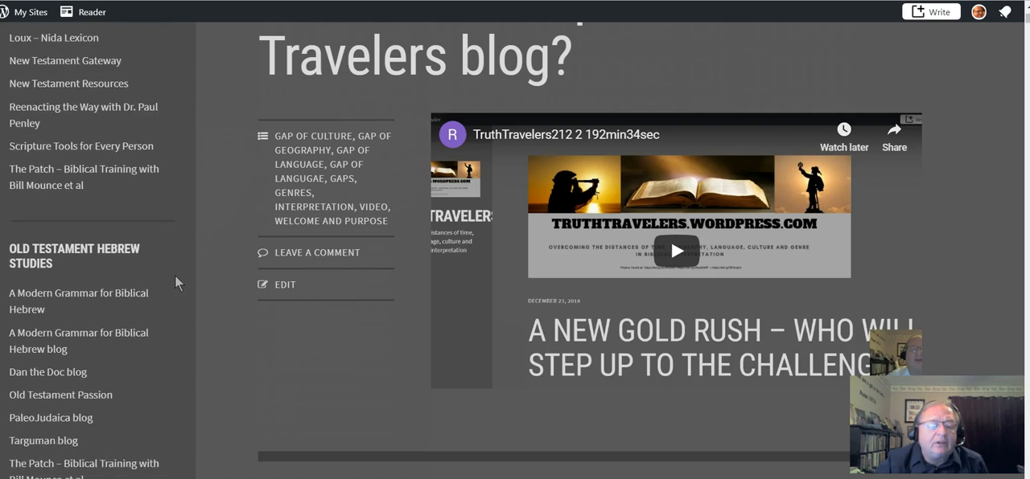
scroll(down, 3)
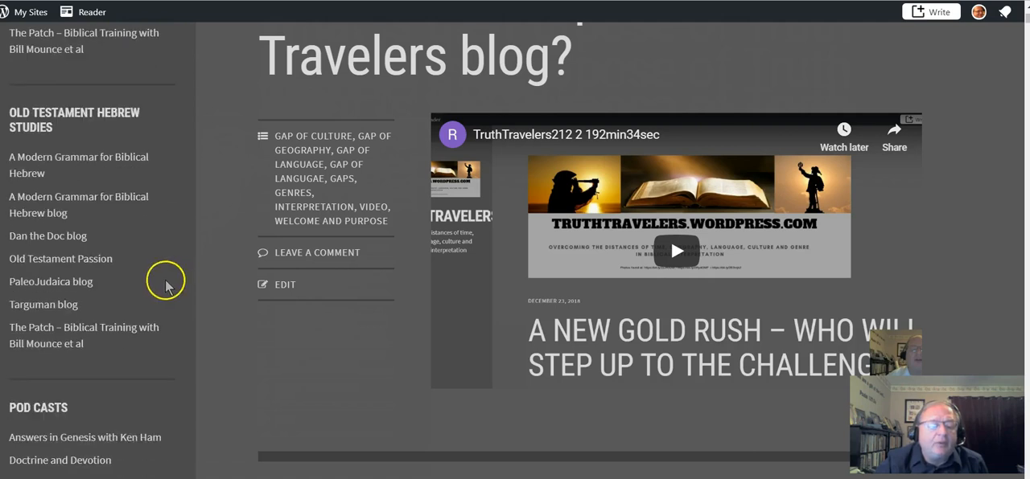
mouse_move(167, 287)
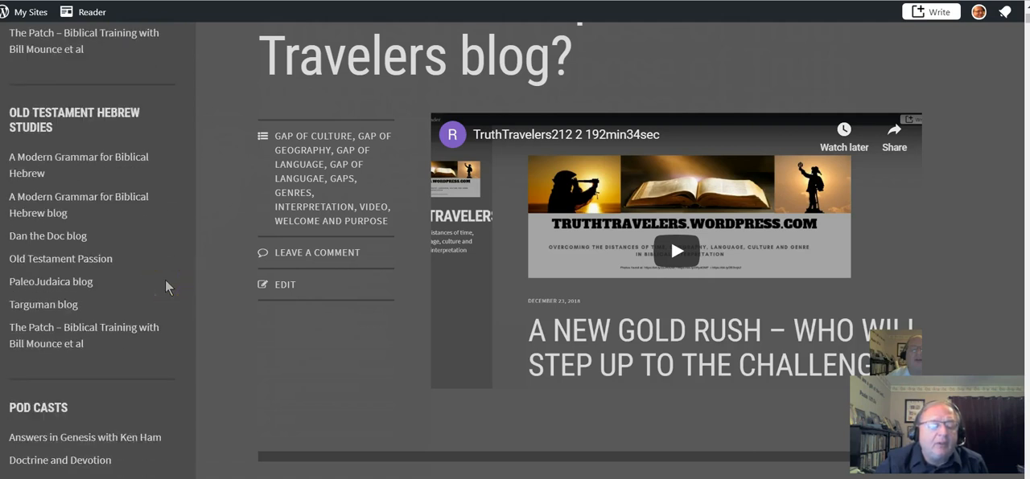
scroll(down, 3)
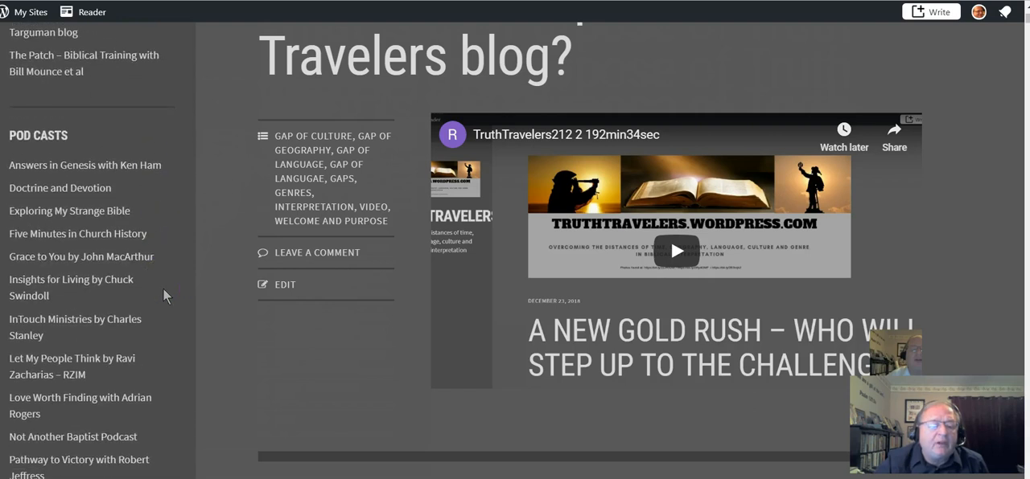
scroll(down, 3)
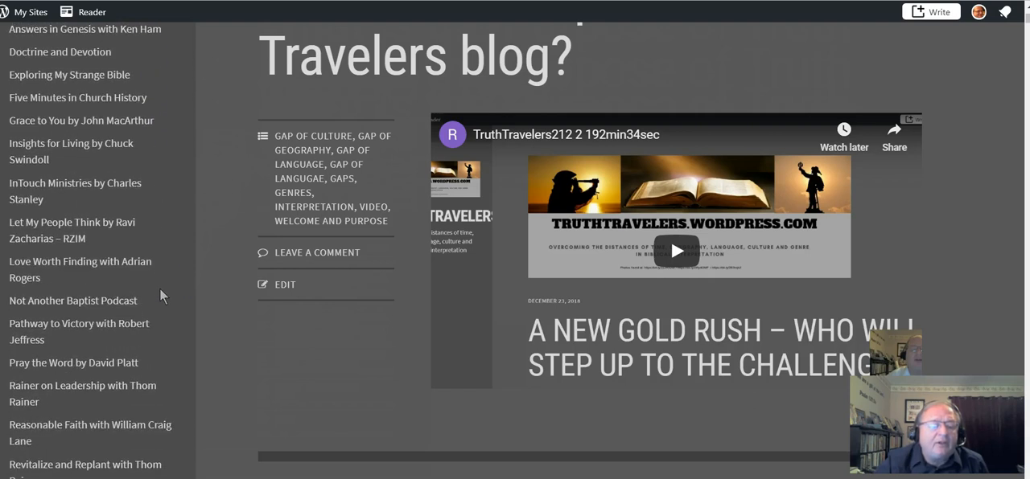
scroll(down, 3)
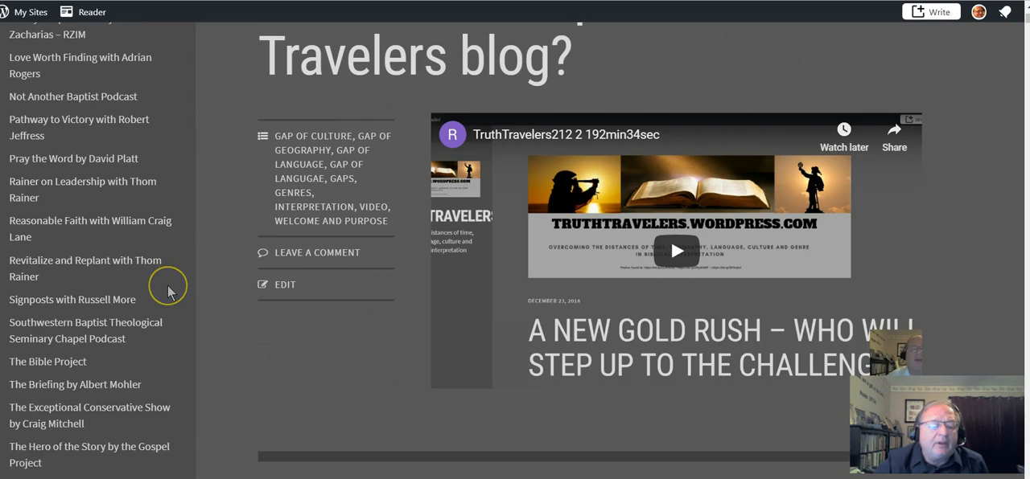
scroll(down, 3)
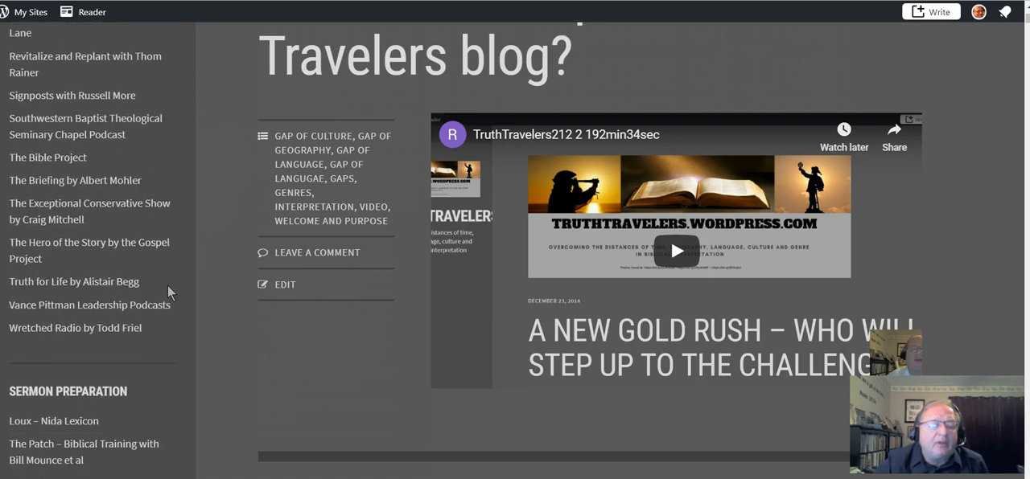
scroll(down, 3)
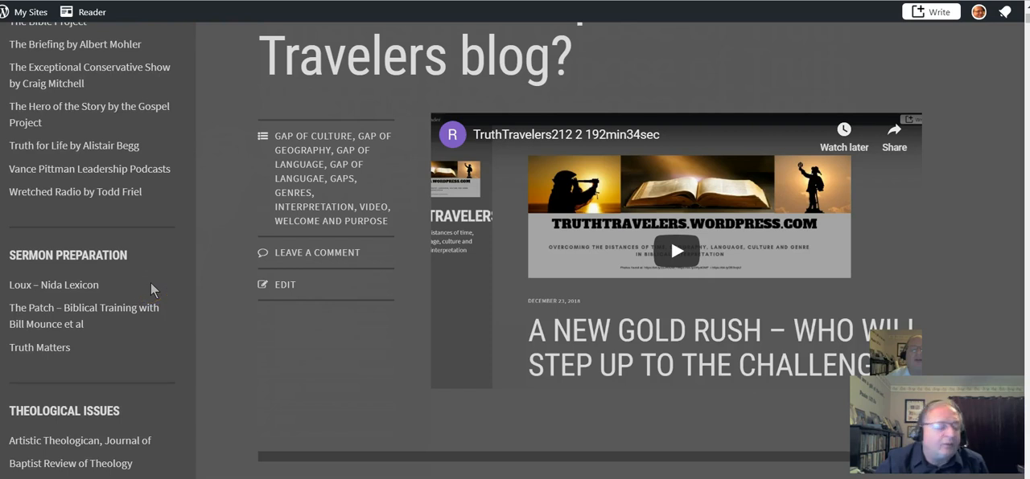
scroll(down, 3)
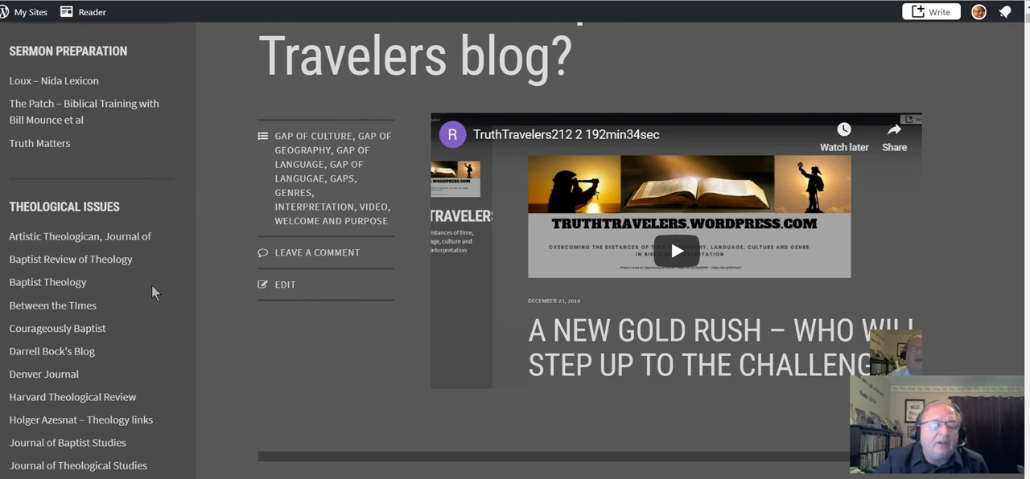
scroll(down, 3)
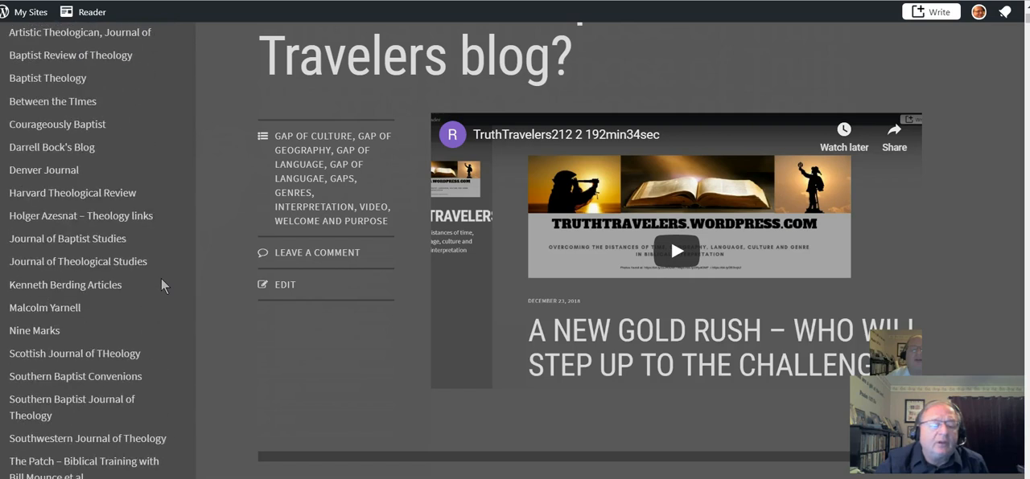
scroll(down, 3)
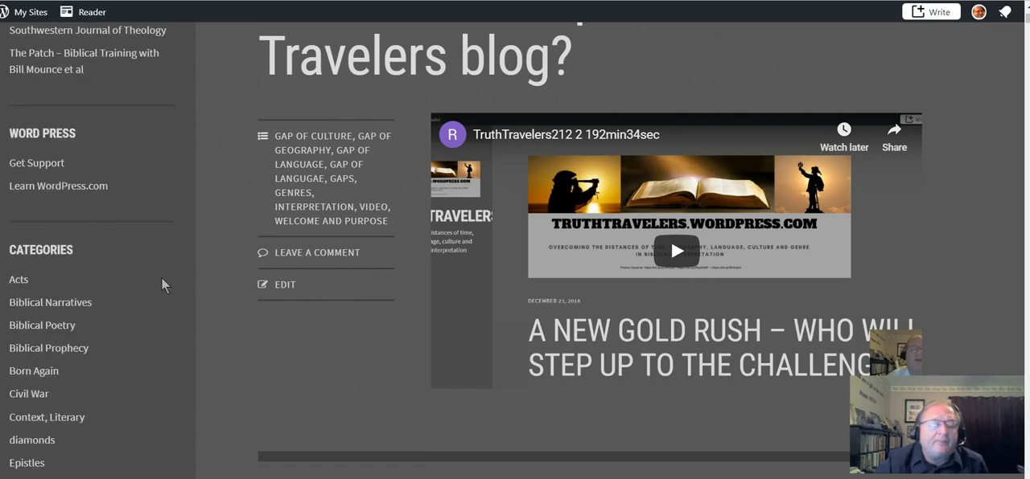
scroll(down, 3)
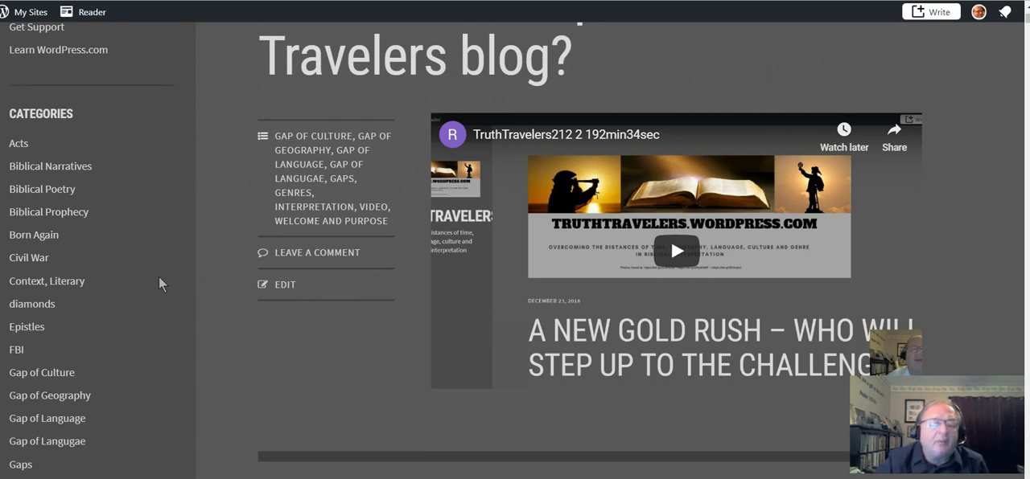
mouse_move(141, 207)
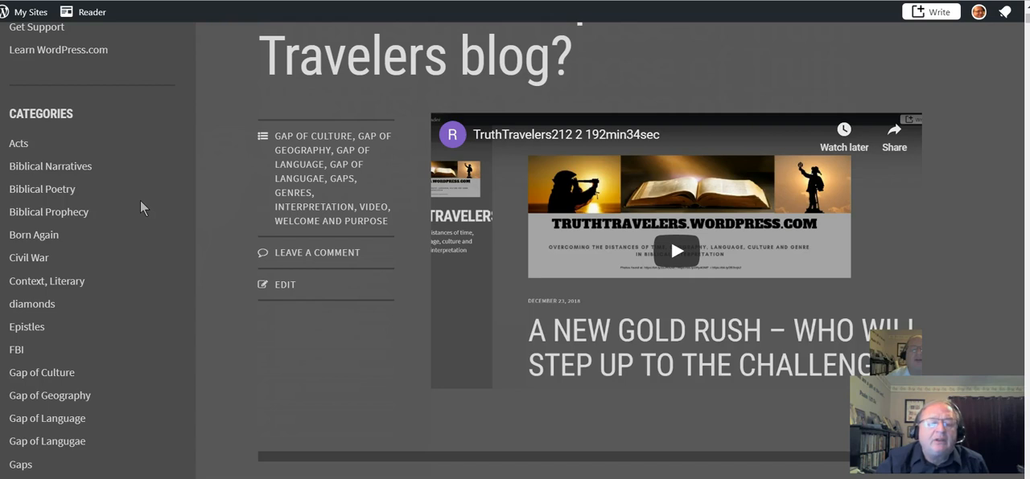
mouse_move(158, 103)
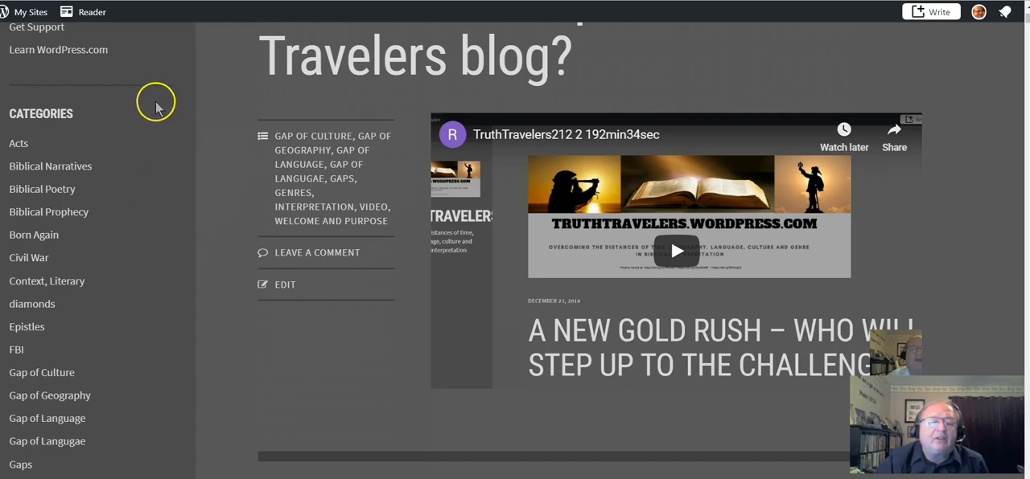
mouse_move(153, 63)
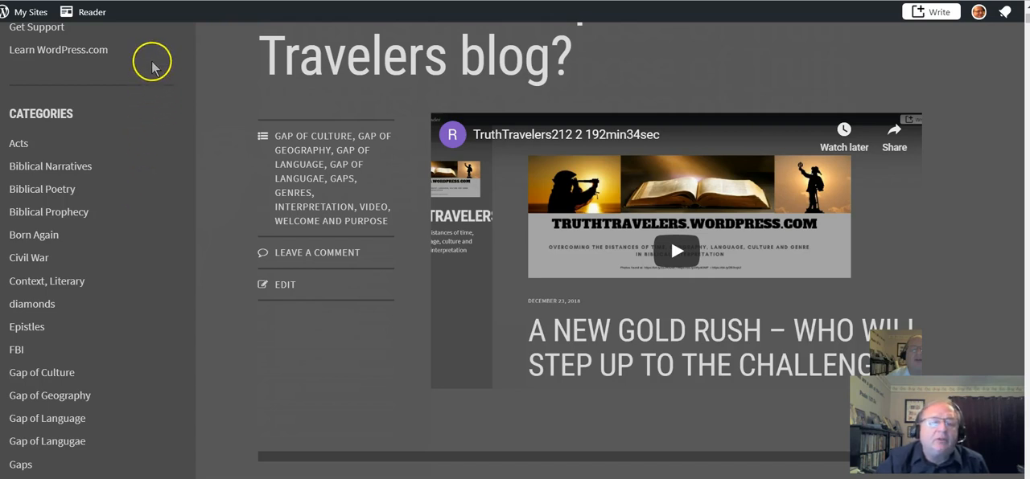